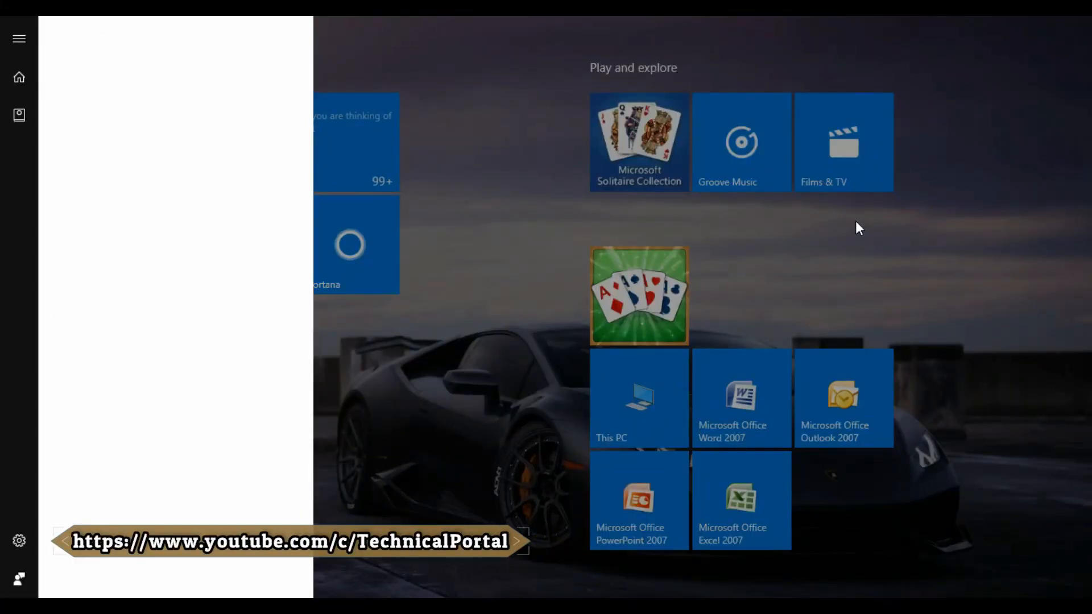
Step: Launch the On-Screen Keyboard from a Start menu search for 'o'
type("o")
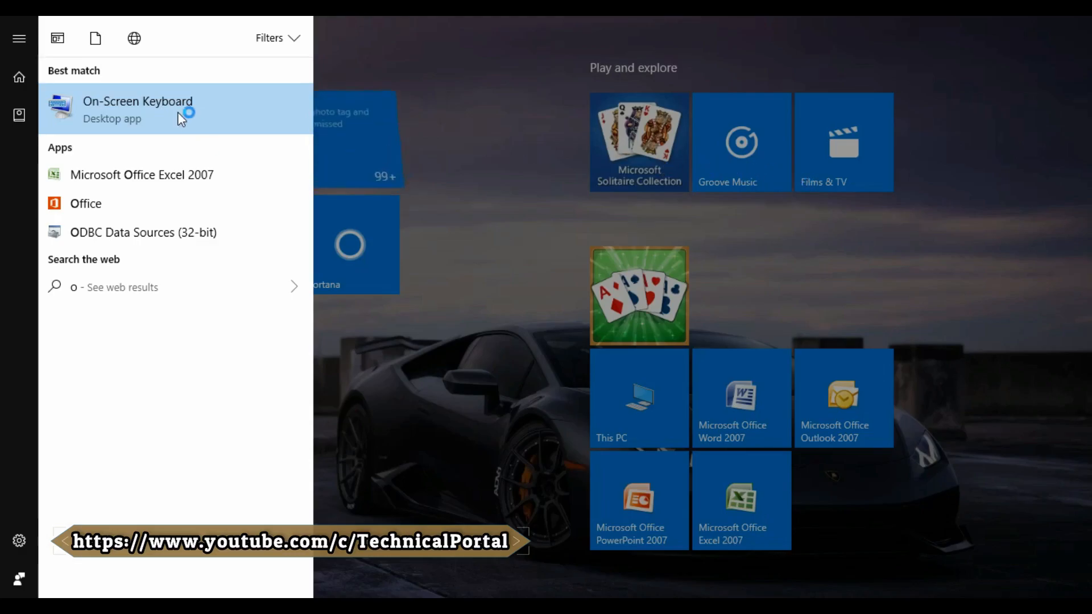
left_click(142, 175)
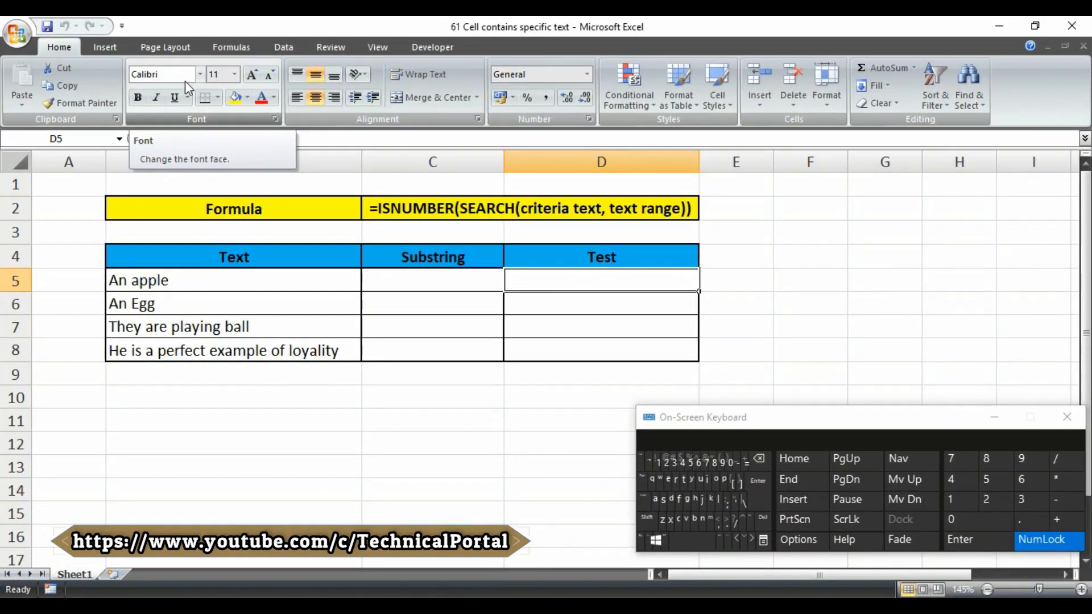
mouse_move(196, 94)
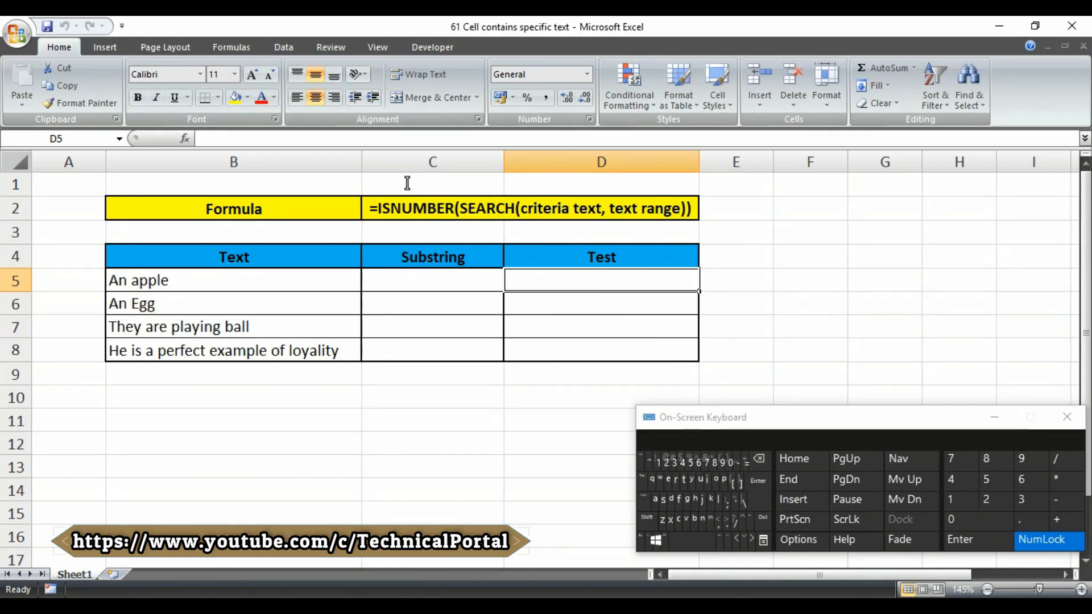
mouse_move(462, 283)
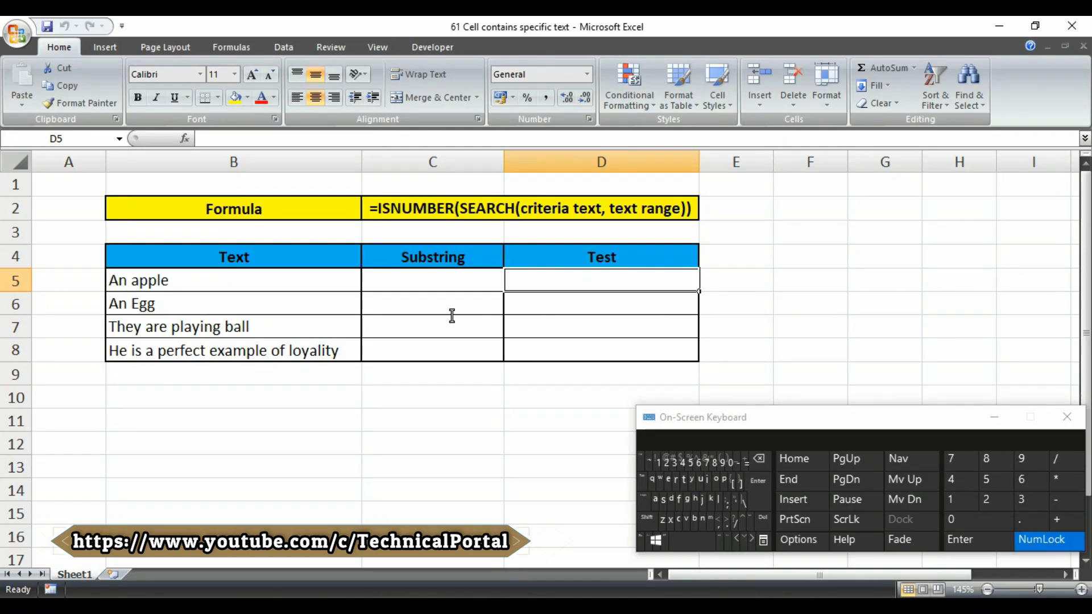
mouse_move(896, 290)
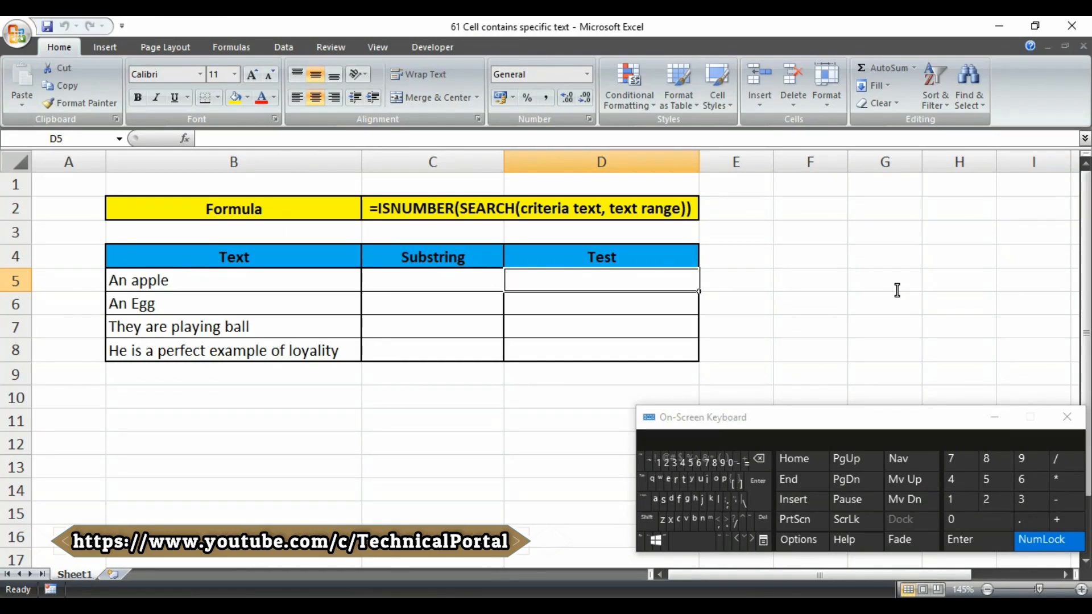
Step: Enter =ISNUMBER(SEARCH(C5,B5)) in Test cell D5, returning TRUE
type("=")
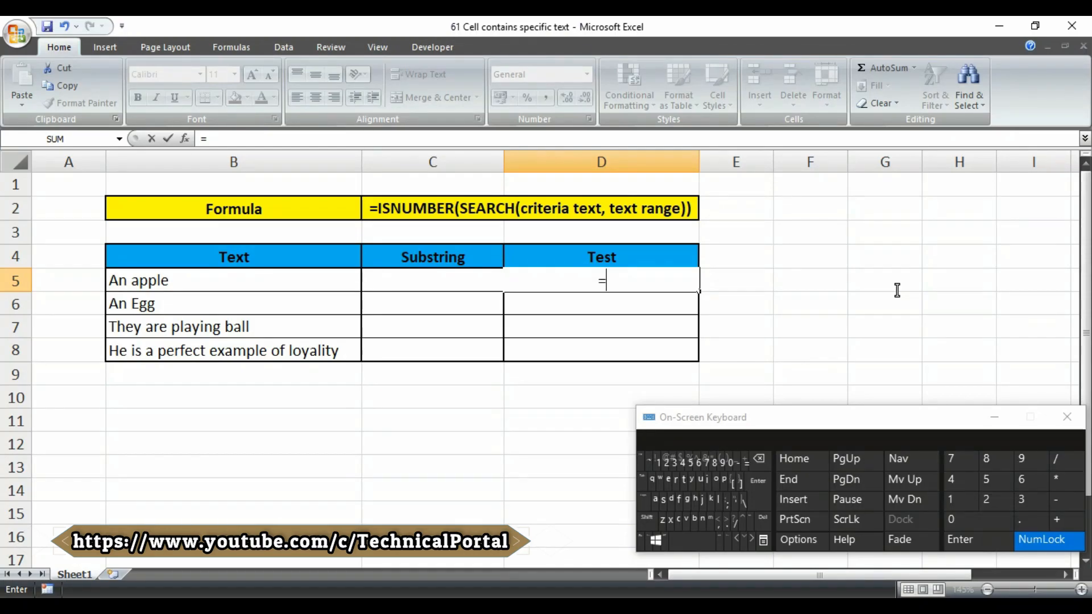
type("isnu")
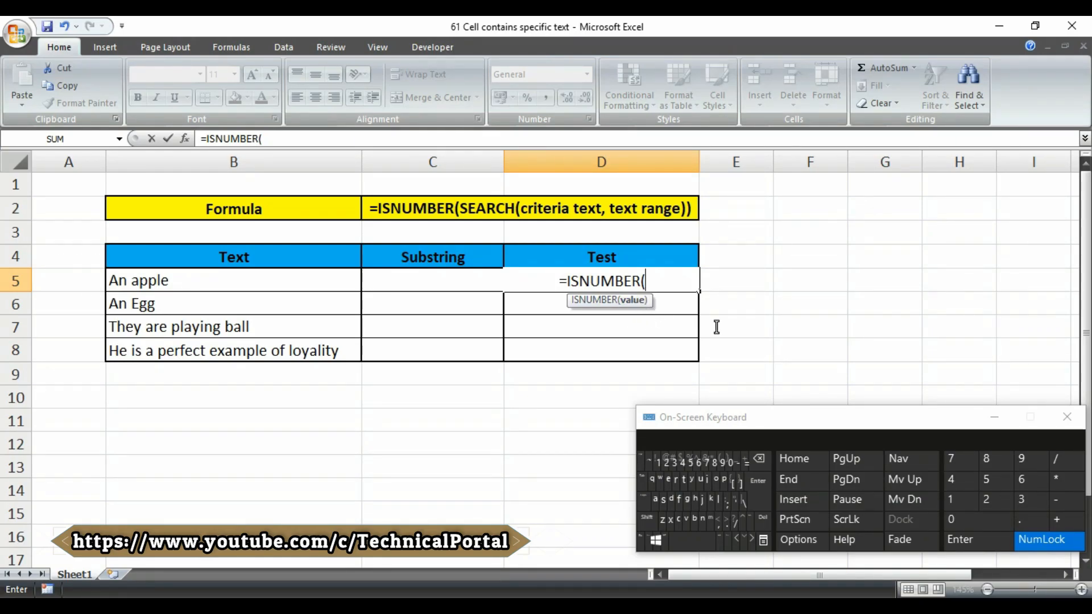
type("sear")
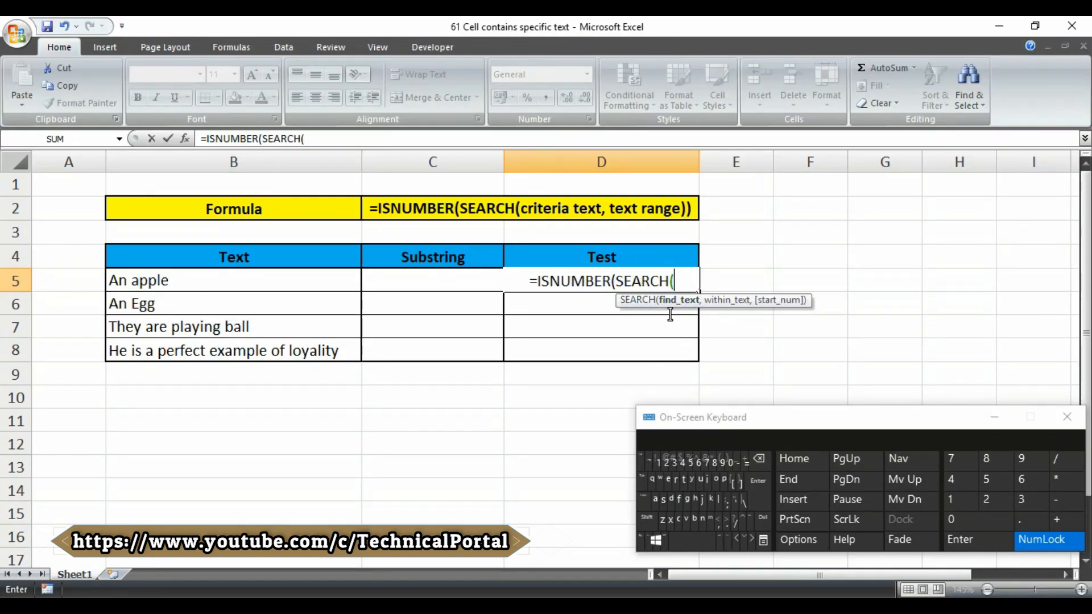
mouse_move(692, 315)
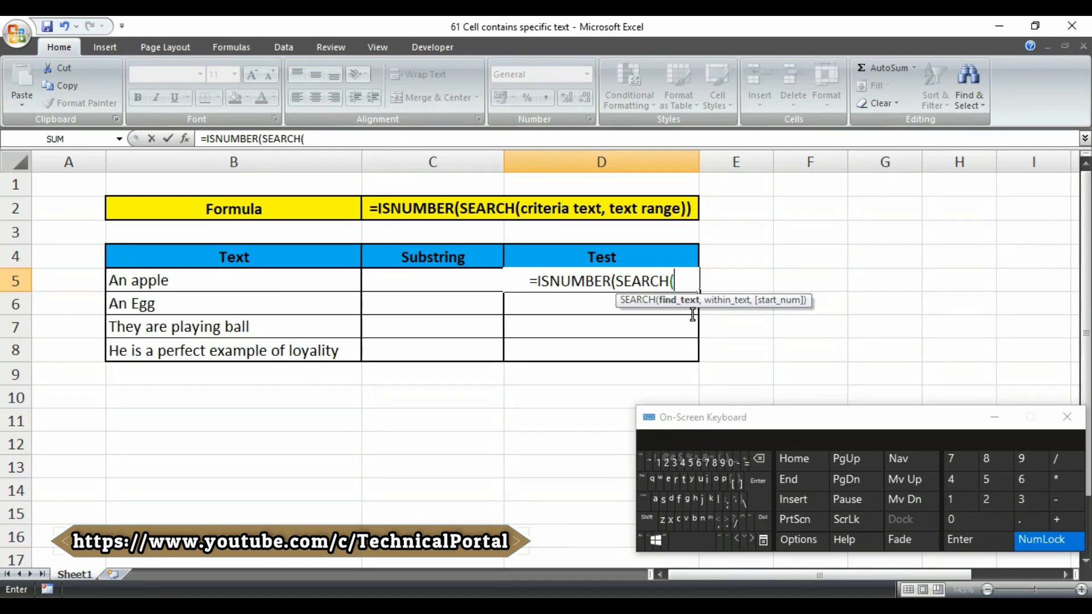
mouse_move(772, 316)
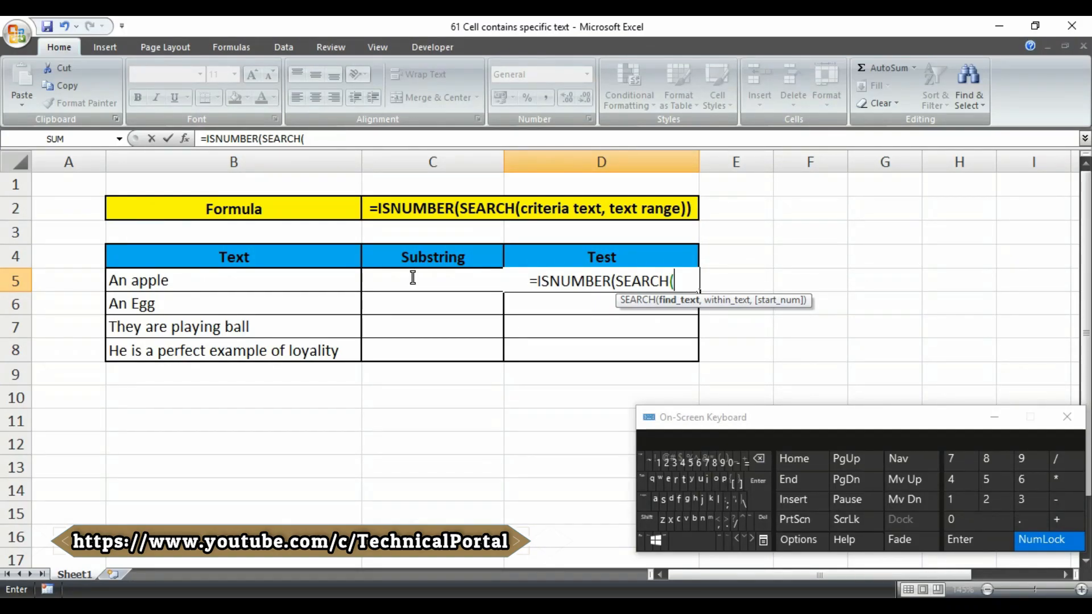
left_click(432, 281)
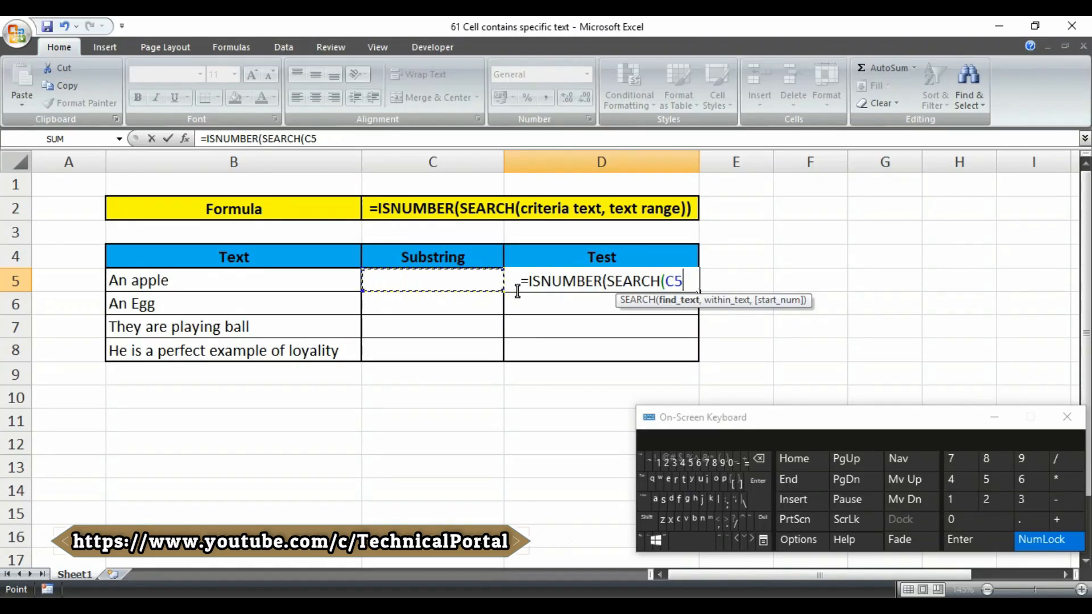
mouse_move(538, 298)
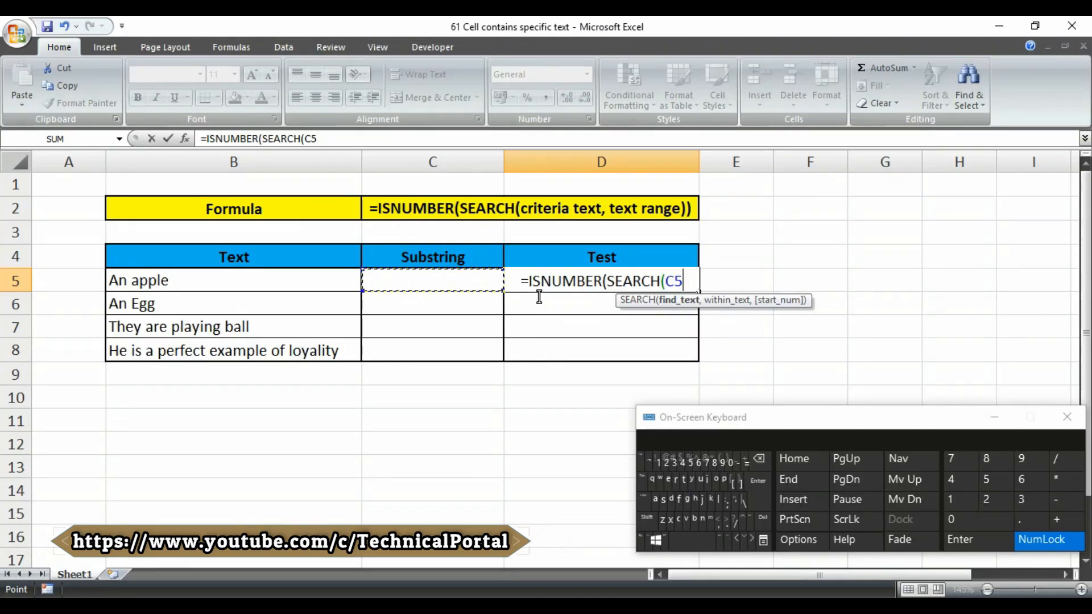
type(",")
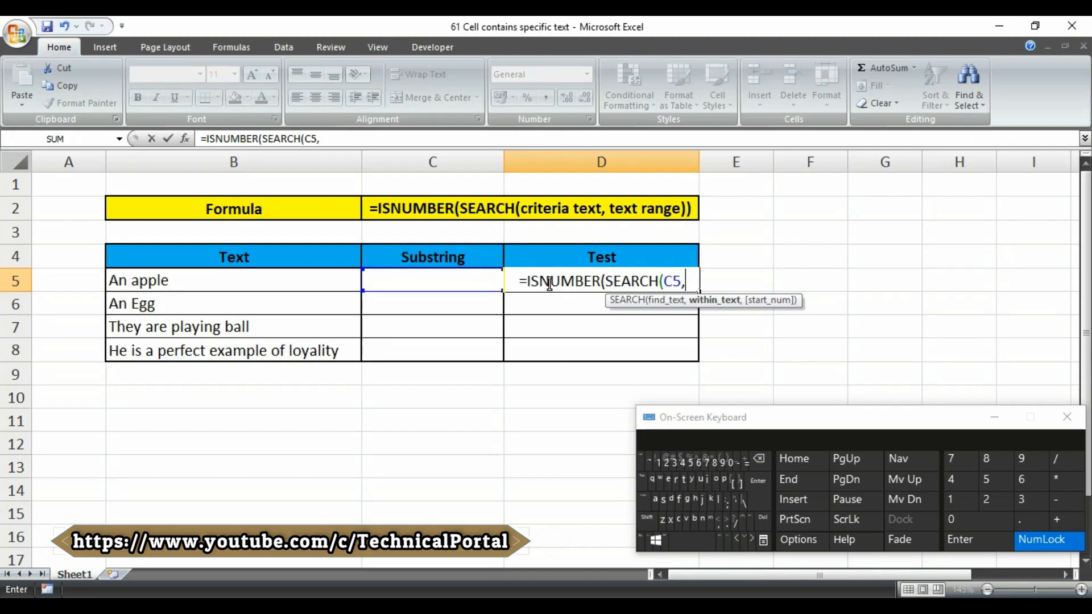
mouse_move(729, 325)
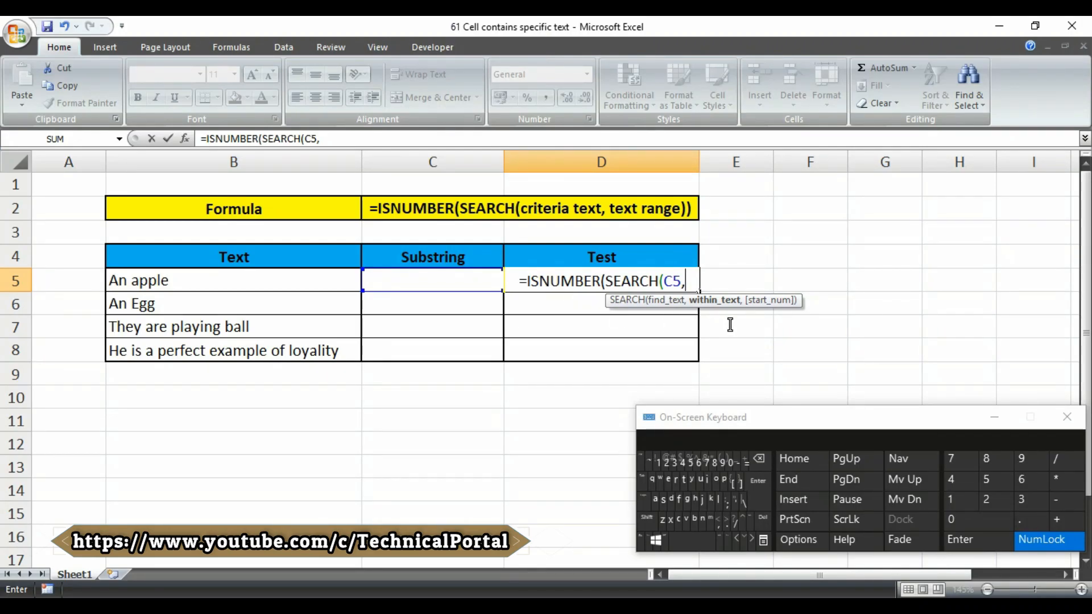
mouse_move(692, 315)
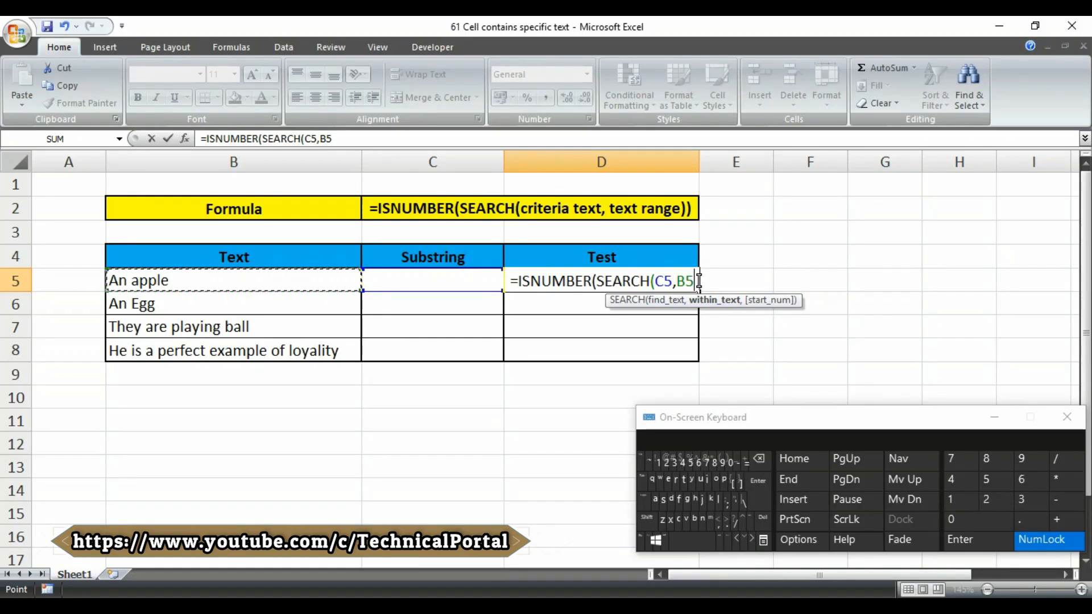
left_click(647, 516)
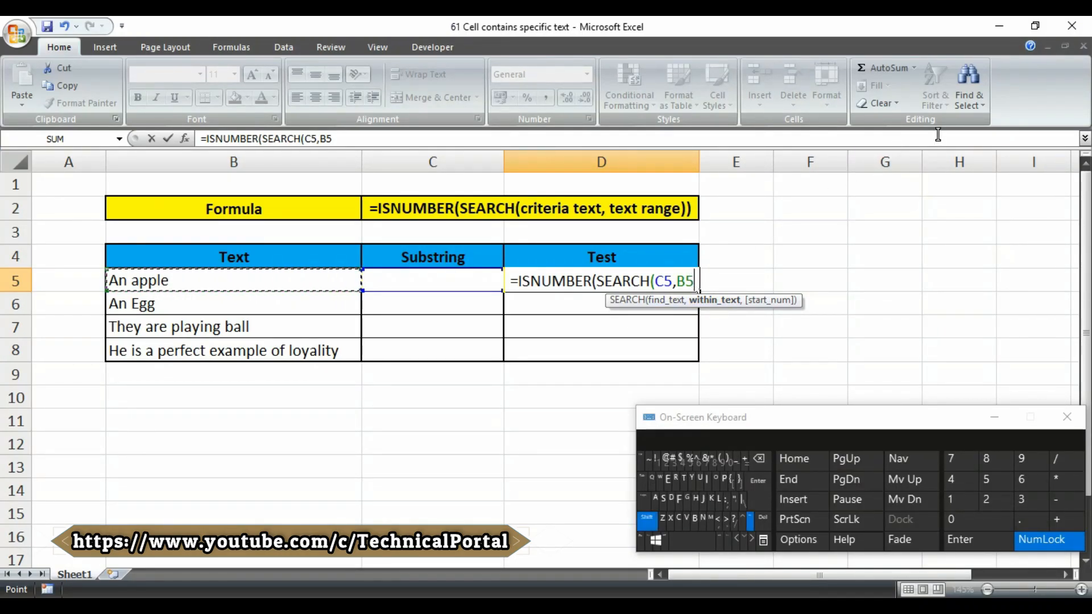
type("))")
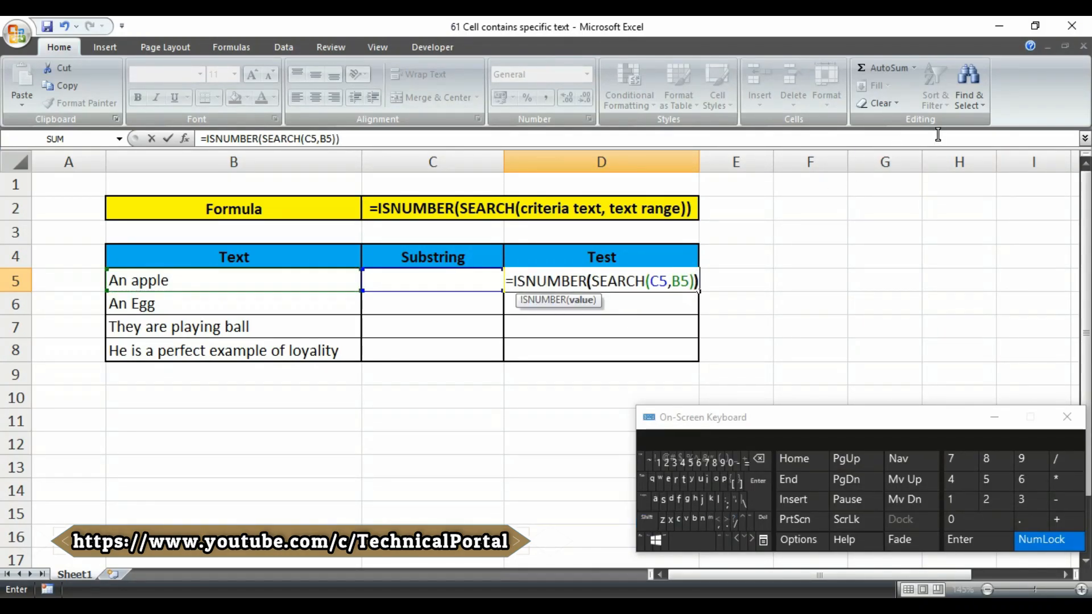
key("Enter")
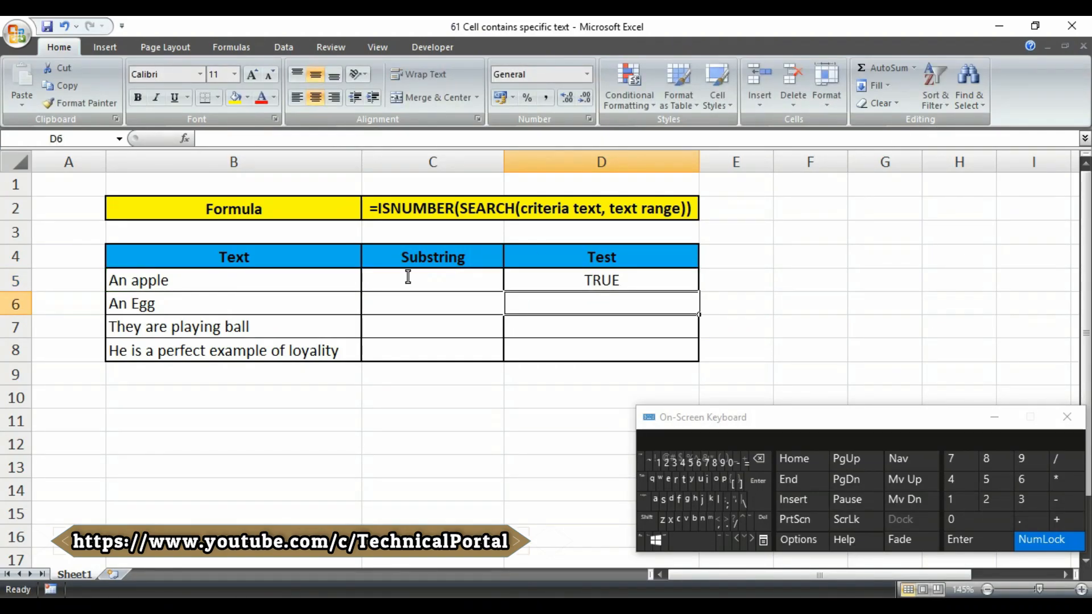
mouse_move(440, 280)
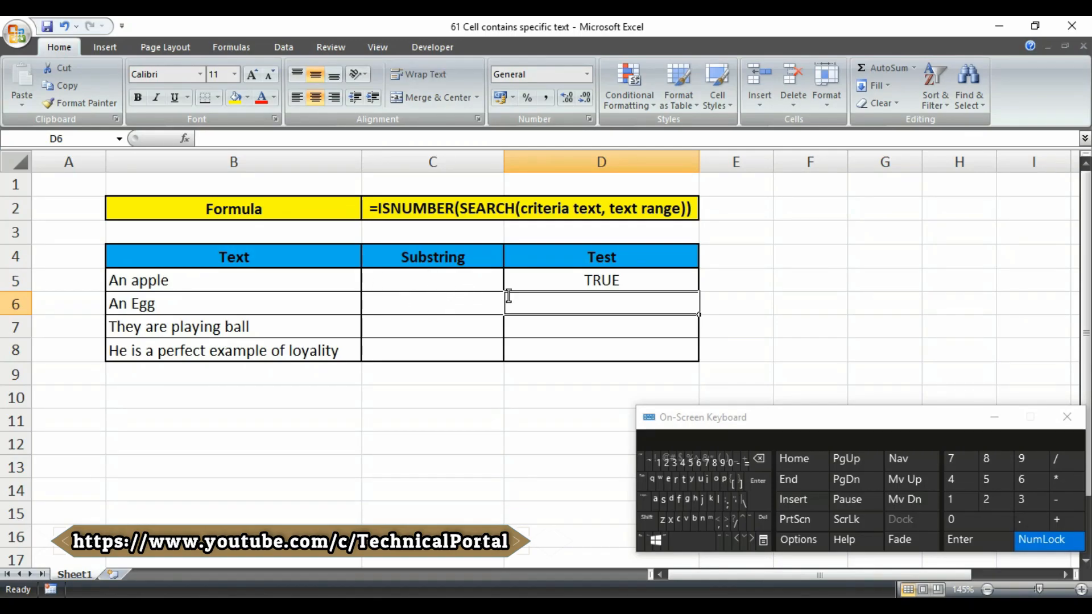
Step: Enter 'orange' as the substring in C5 to test the D5 result
left_click(601, 279)
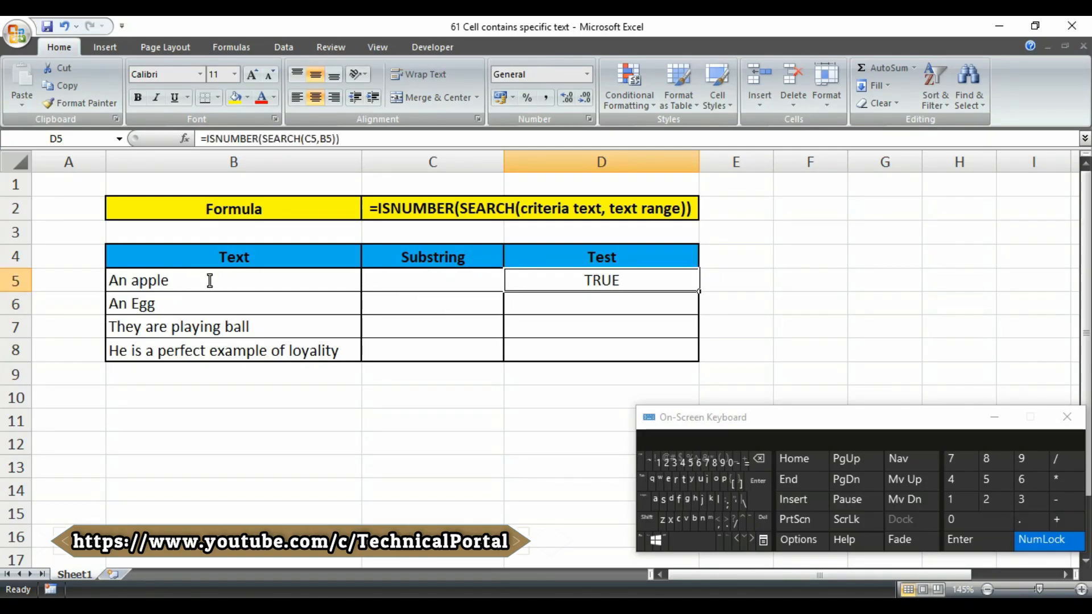
left_click(431, 279)
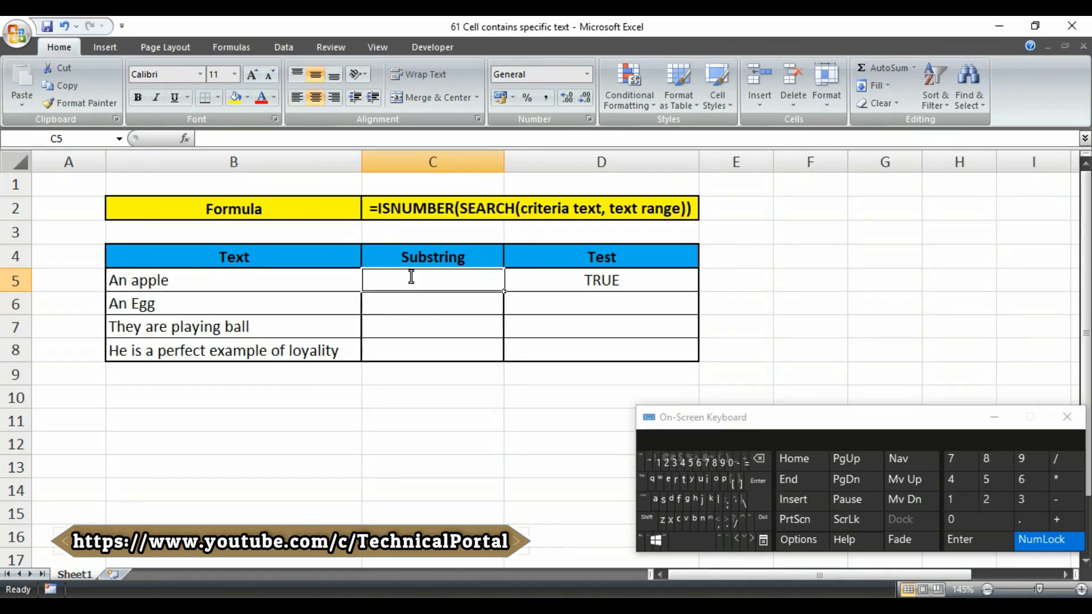
type("orange")
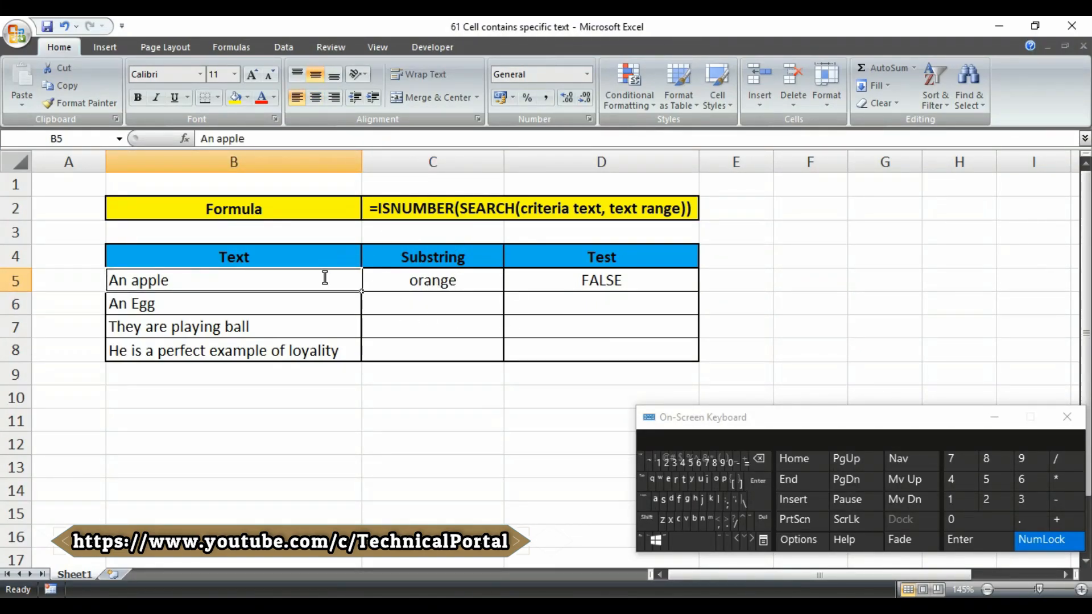
Step: Replace the C5 substring with 'apple' so D5 returns TRUE
left_click(432, 281)
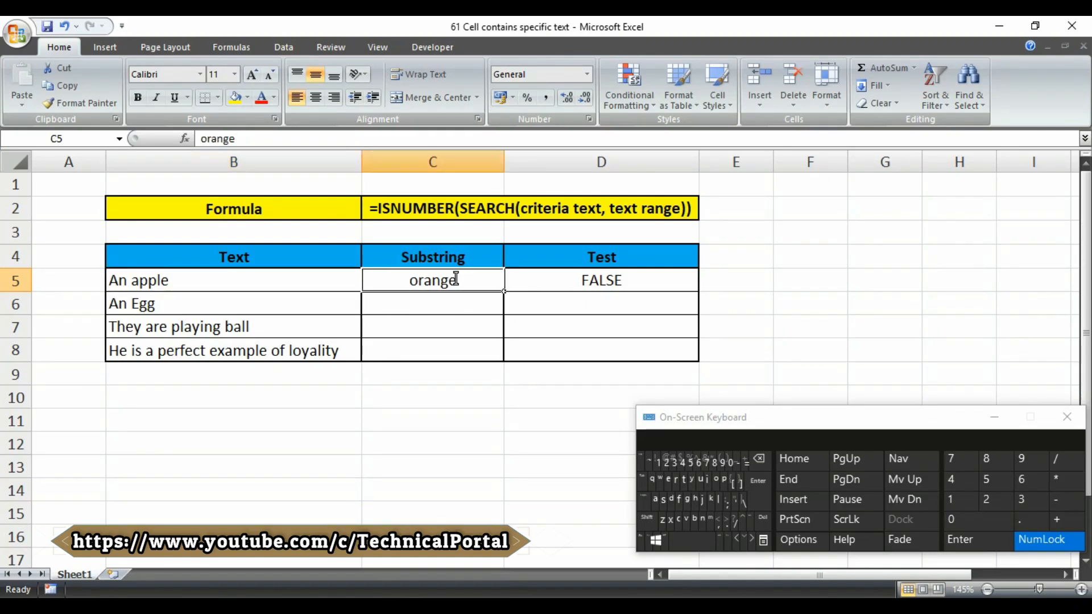
type("1")
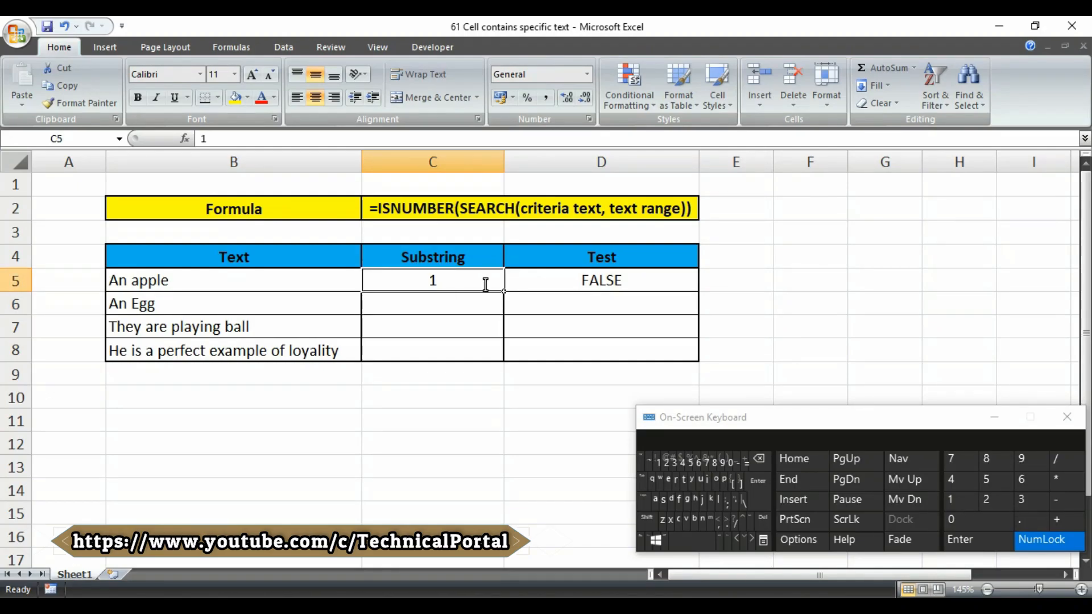
type("apple")
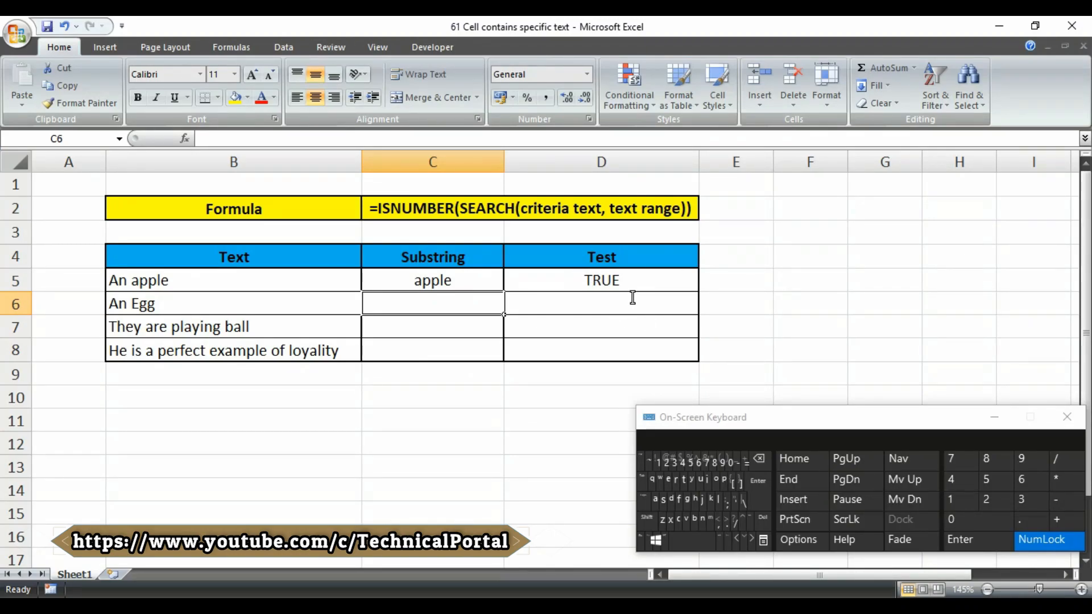
left_click(601, 280)
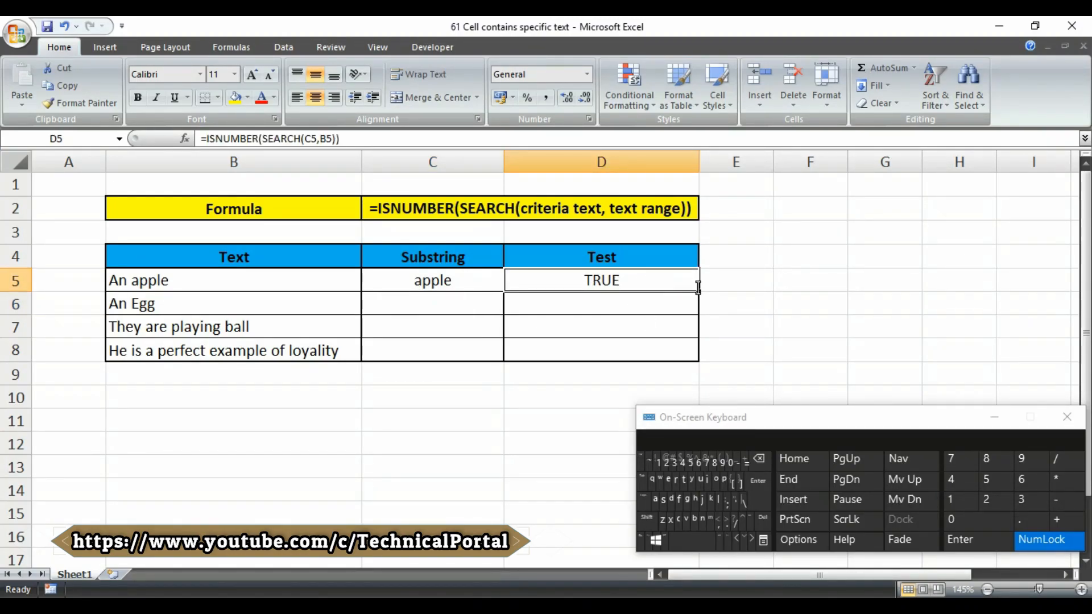
Step: Fill the Test formula down to D8 and enter 'egg' in C6 and C7
left_click_drag(696, 279, 696, 353)
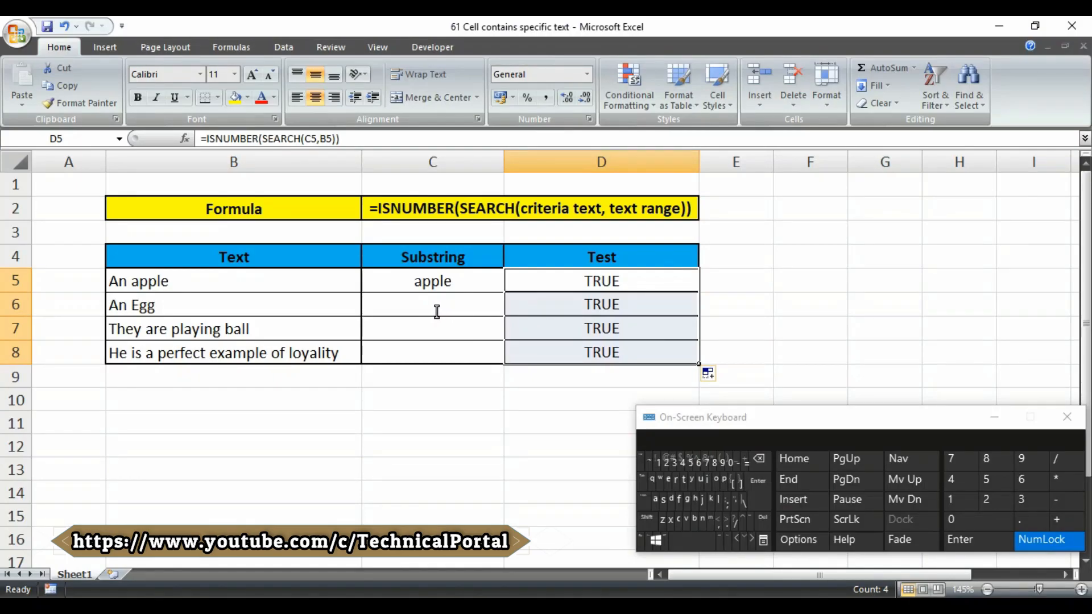
left_click(432, 304)
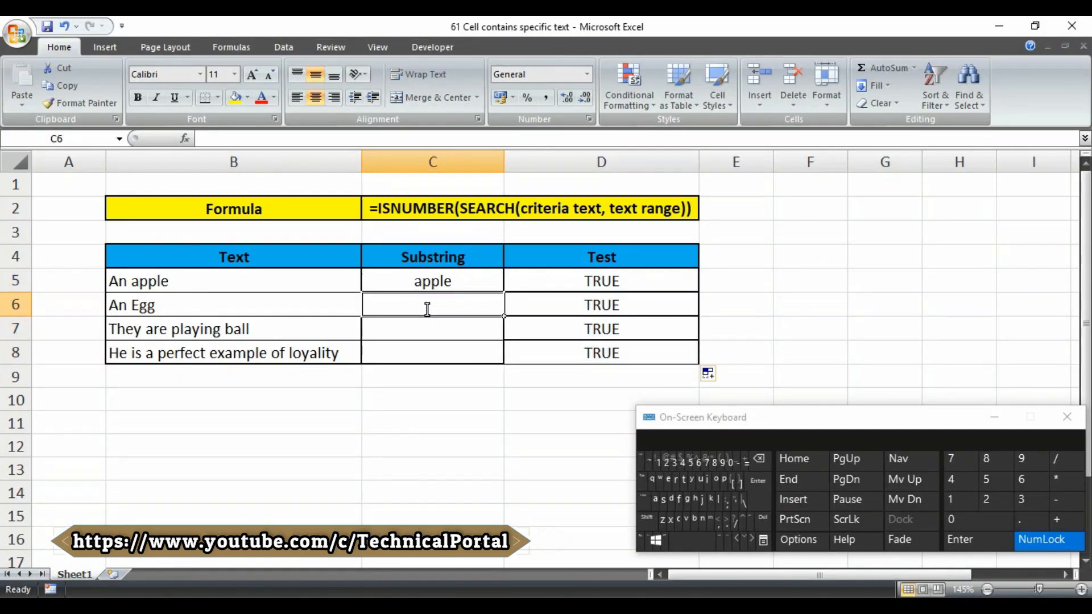
type("e")
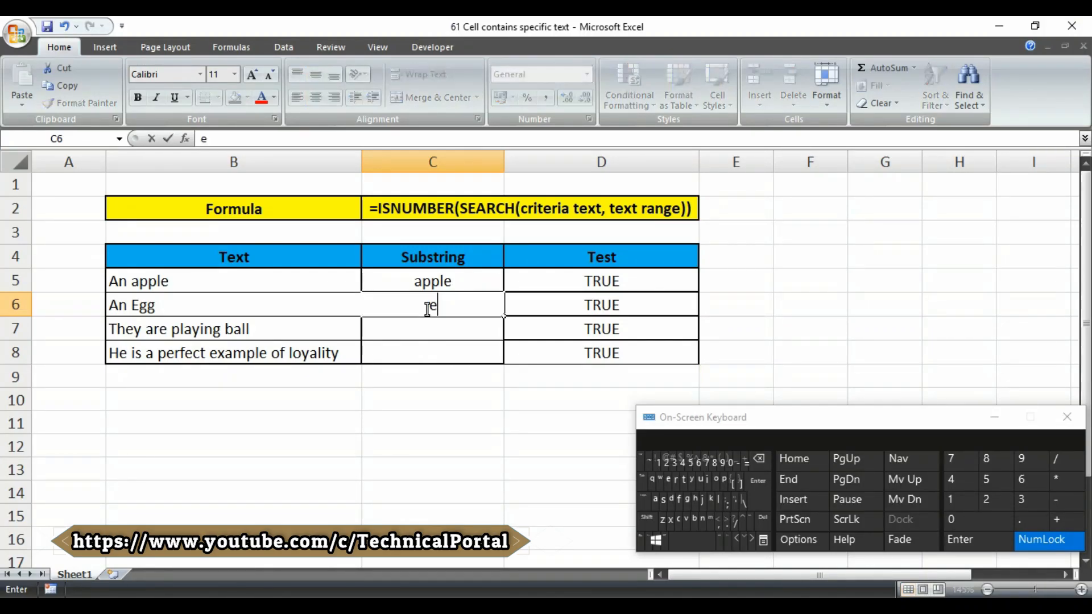
key("Enter")
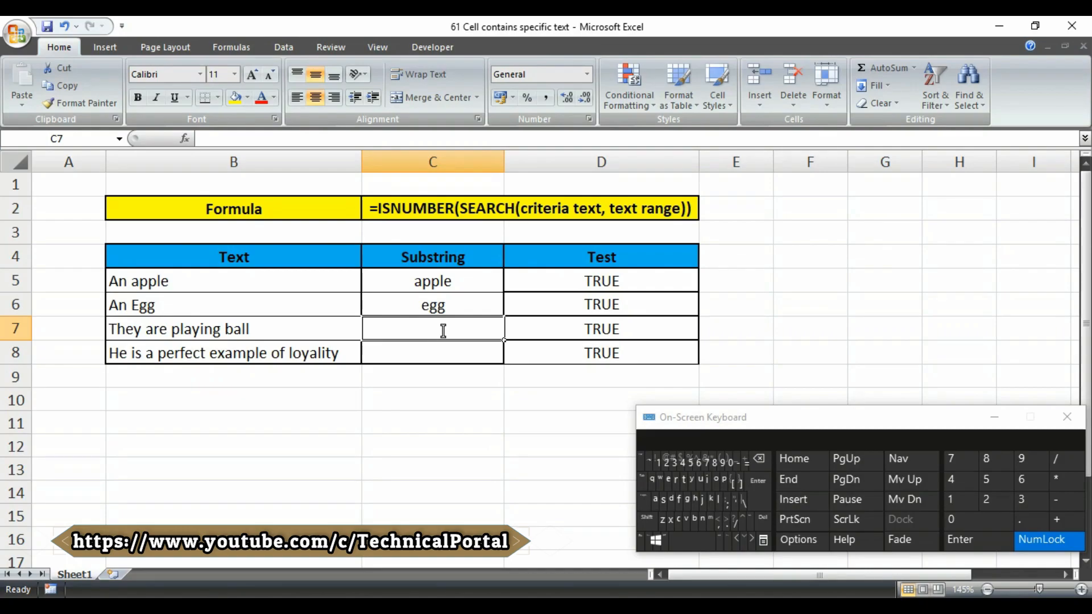
type("egg")
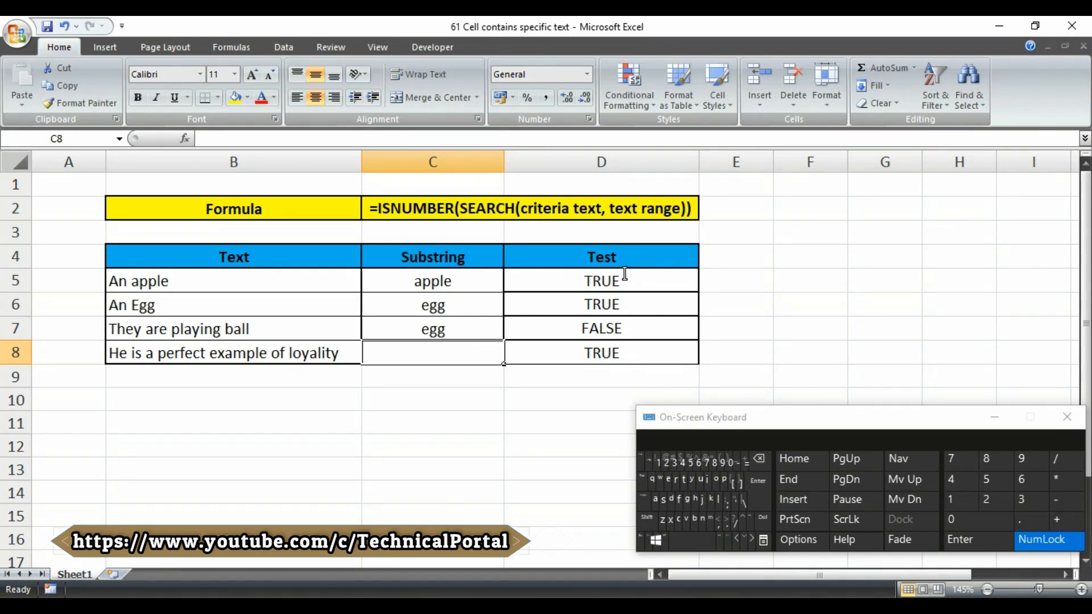
mouse_move(621, 281)
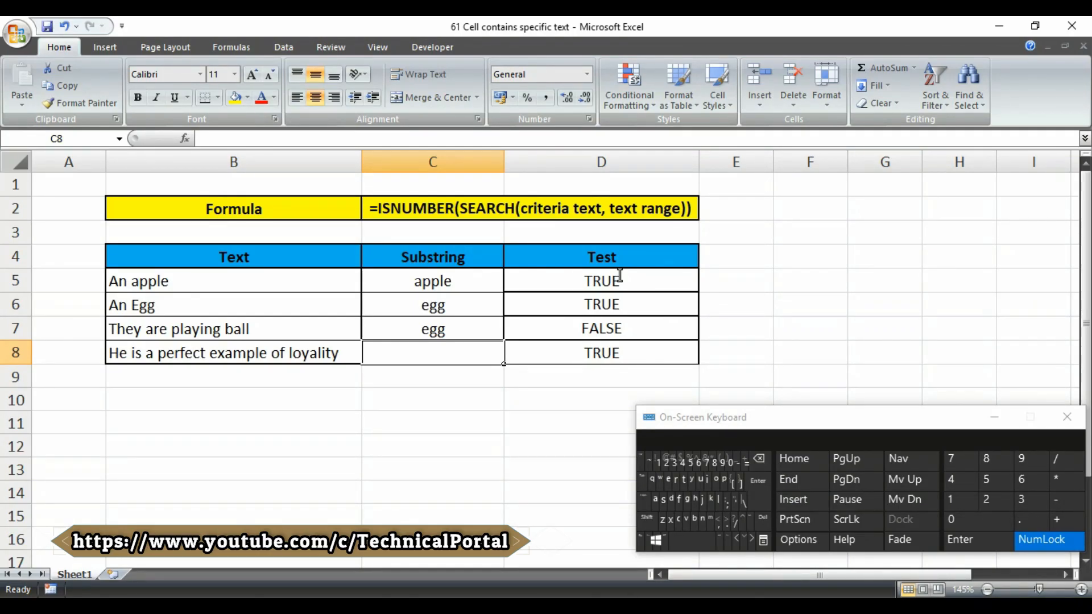
double_click(601, 281)
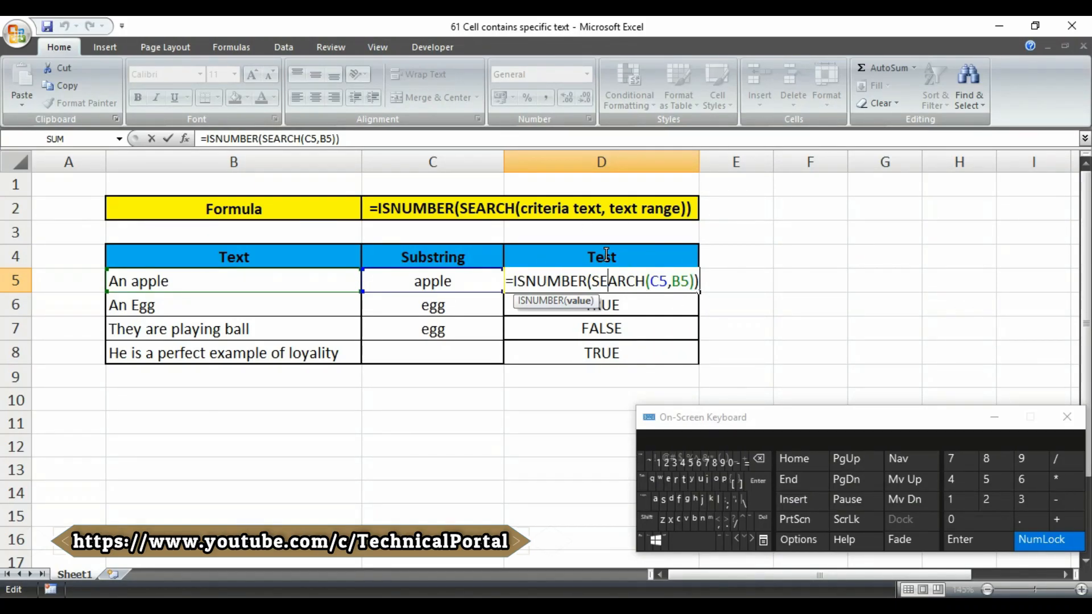
mouse_move(610, 245)
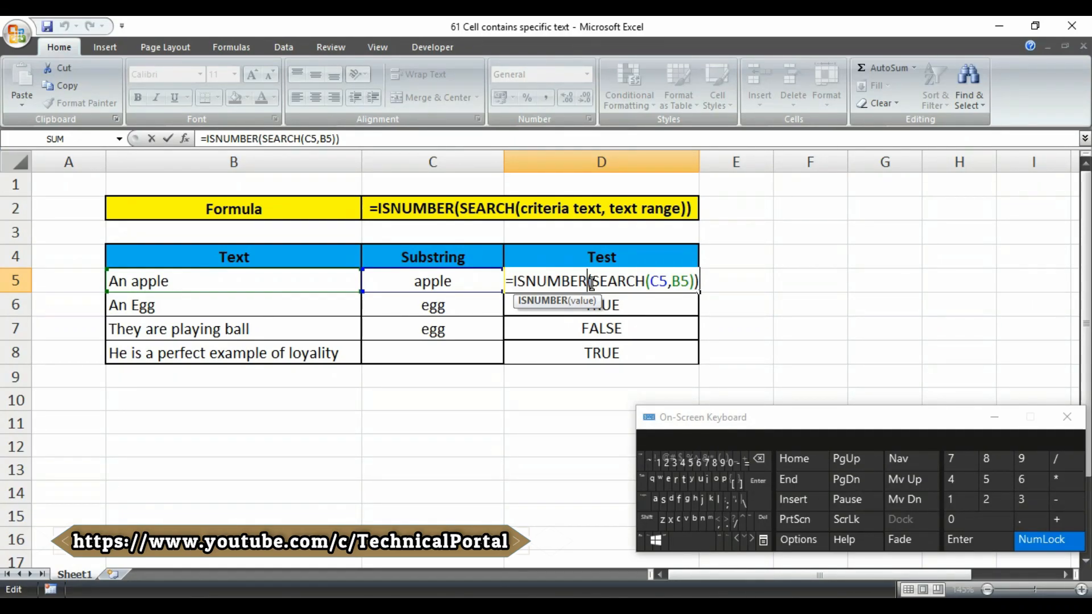
left_click(165, 46)
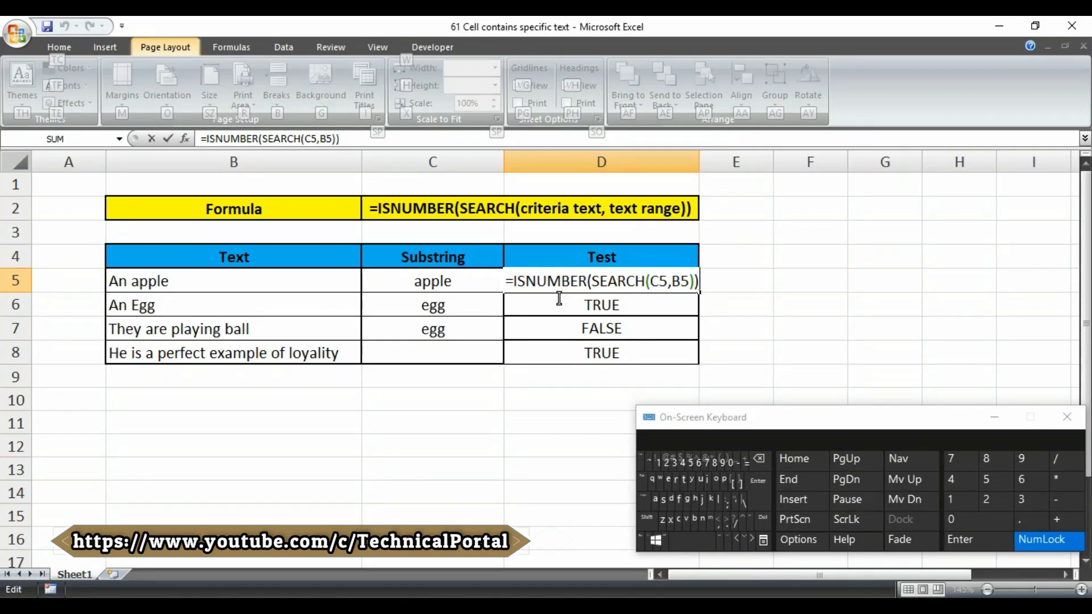
Step: Change the C5 substring to uppercase 'APPLE', keeping D5 TRUE
key("Enter")
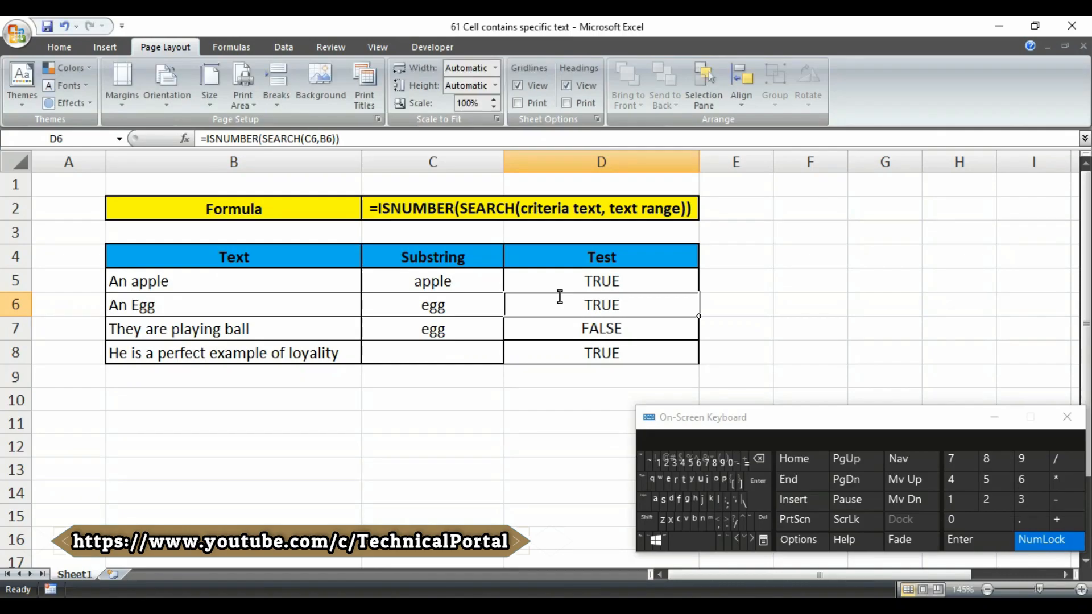
left_click(432, 281)
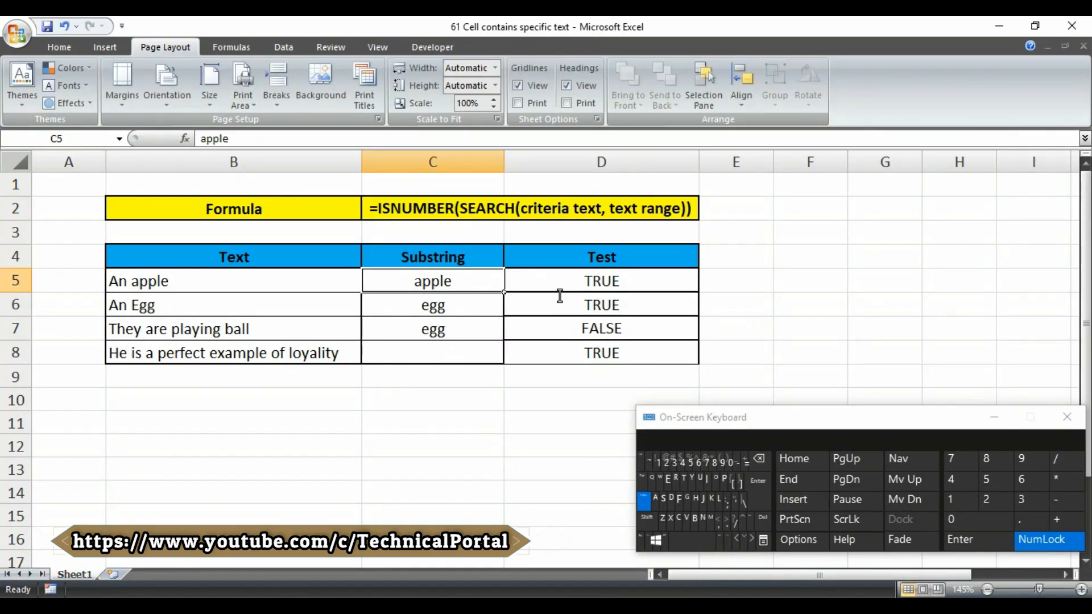
type("APPLE")
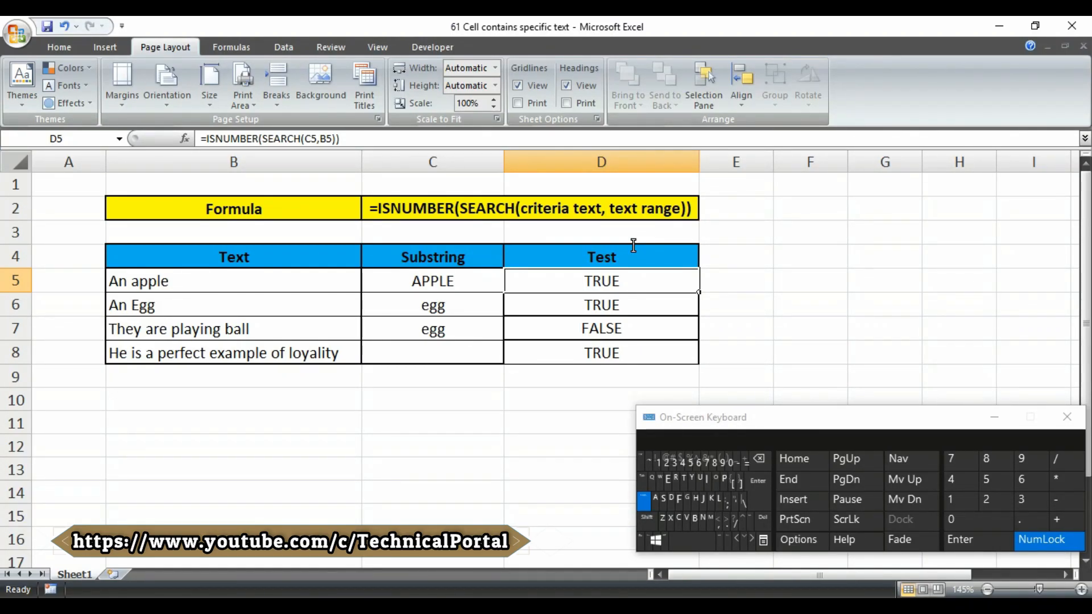
double_click(601, 281)
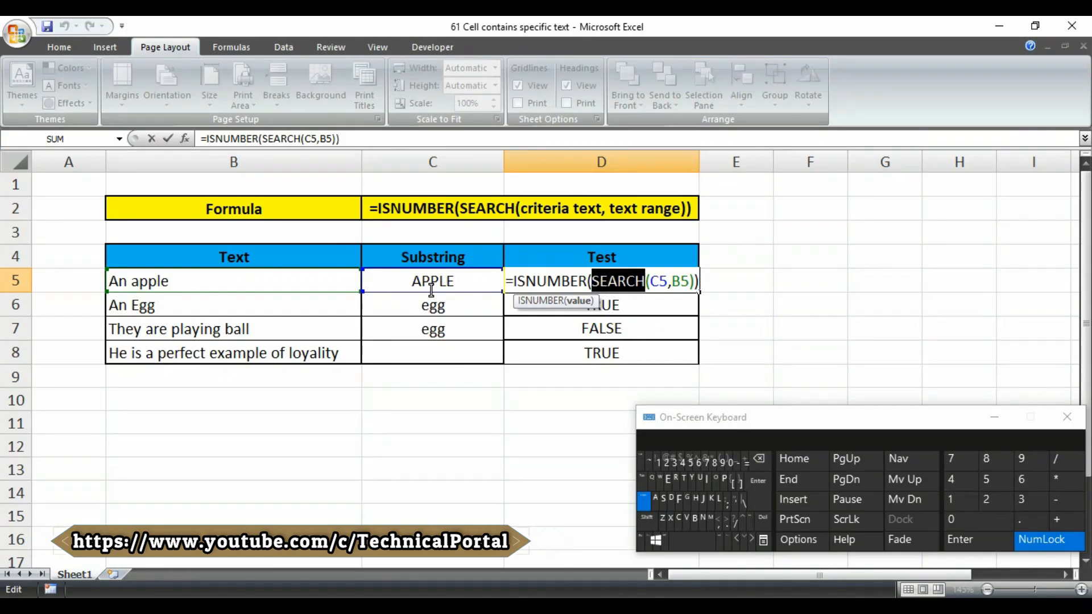
Step: Replace SEARCH with FIND in D5, returning FALSE for 'APPLE', and retype the substring
type("FIND")
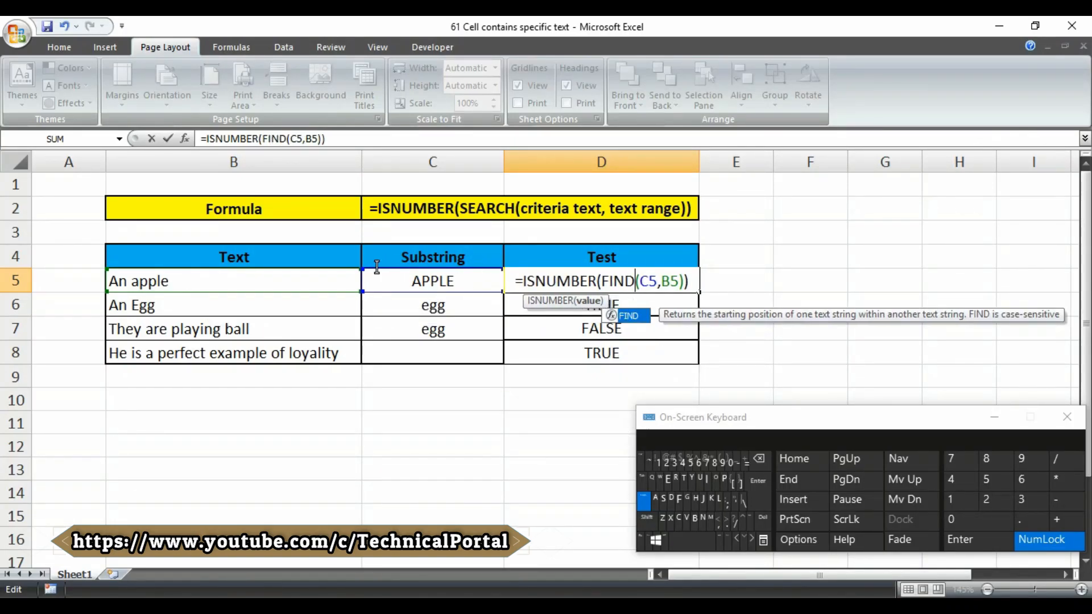
key("Enter")
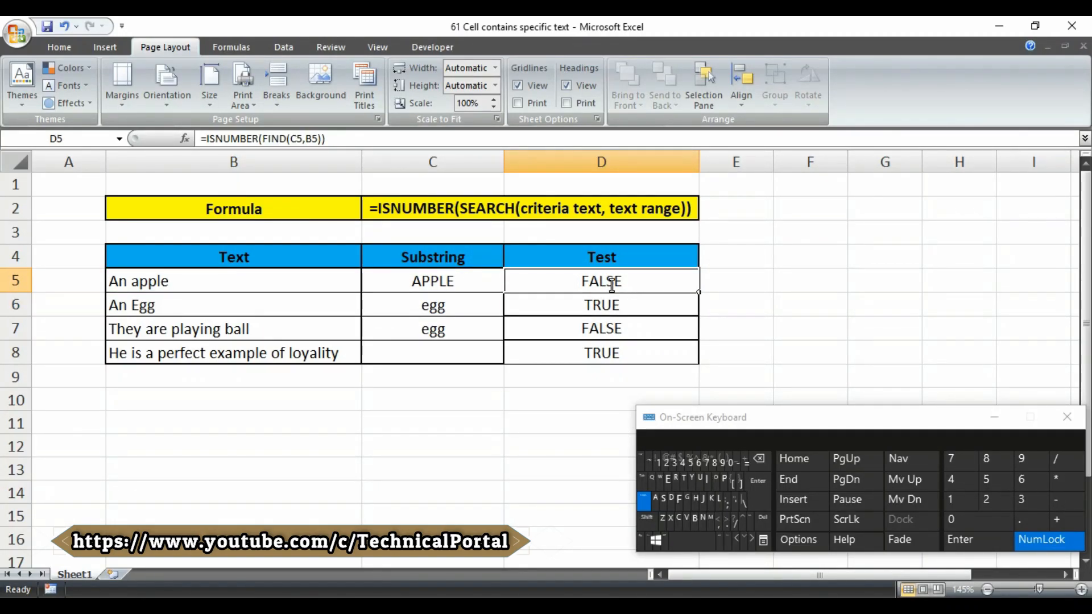
double_click(601, 281)
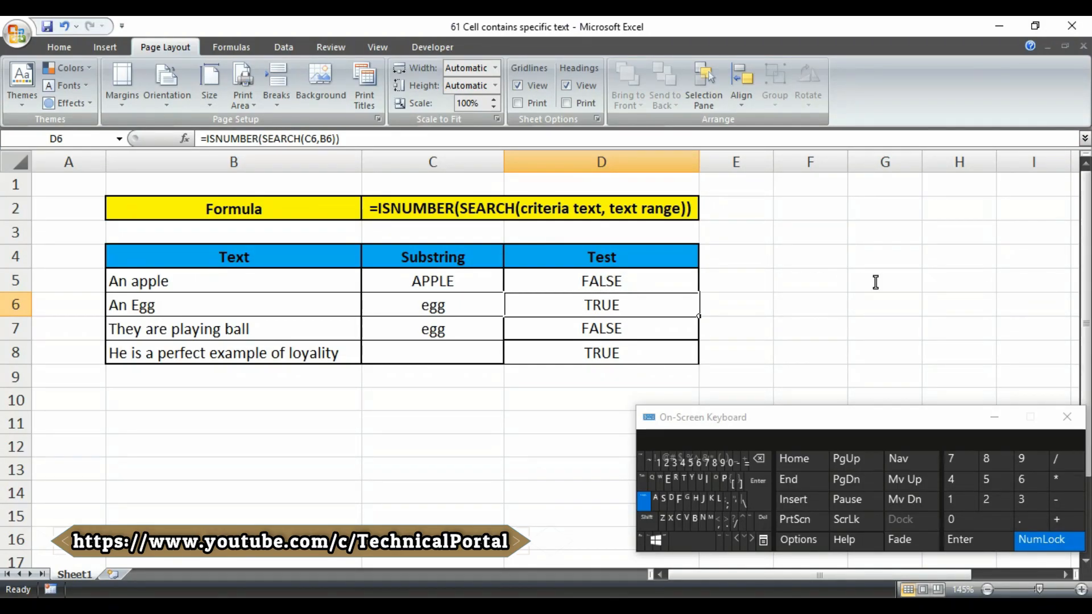
left_click(432, 281)
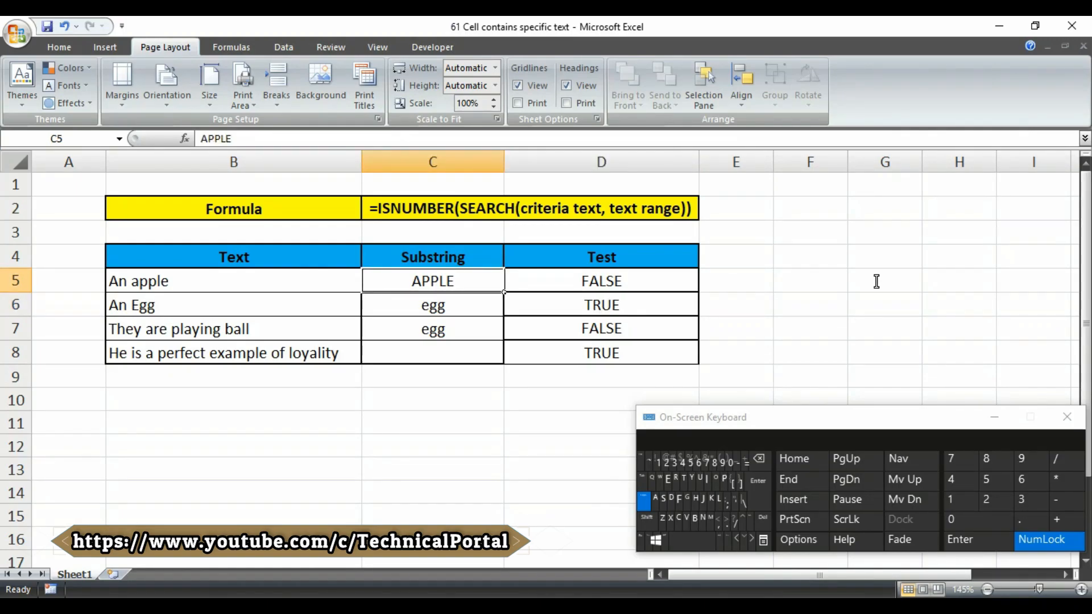
type("app")
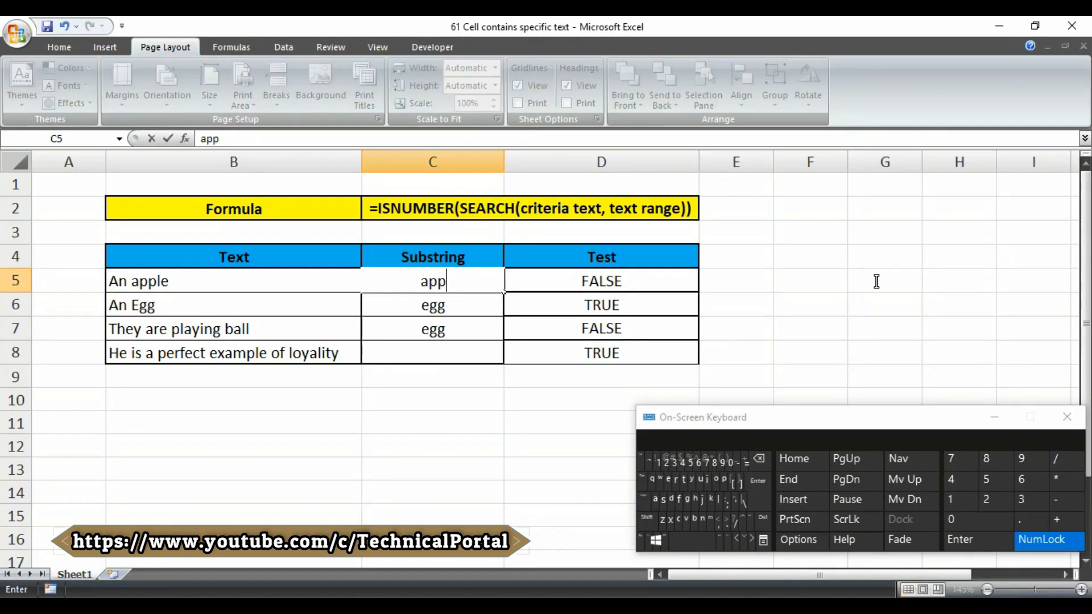